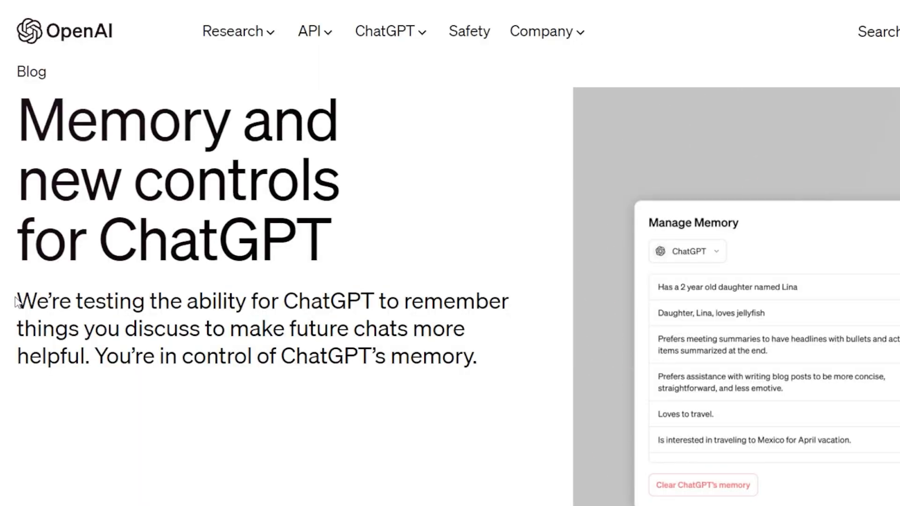
- Select the intro paragraph about testing ChatGPT's memory, below the post title
drag(17, 301, 476, 355)
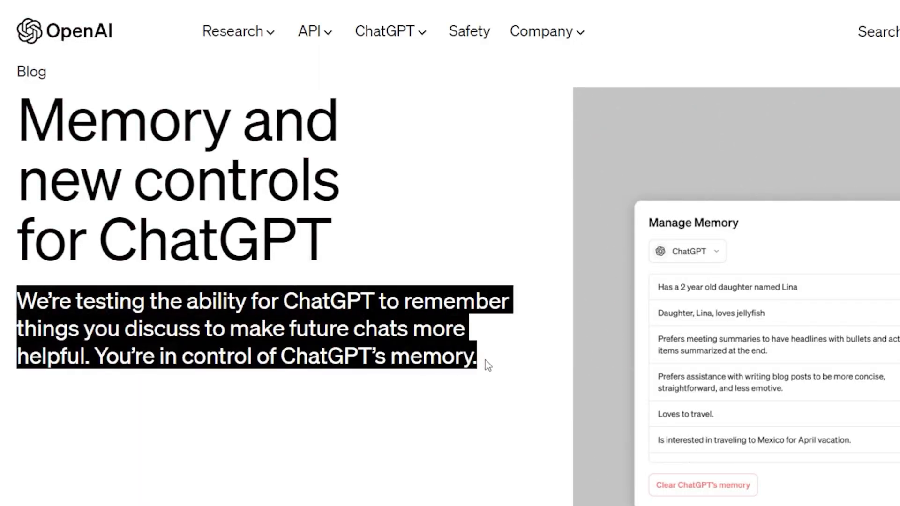